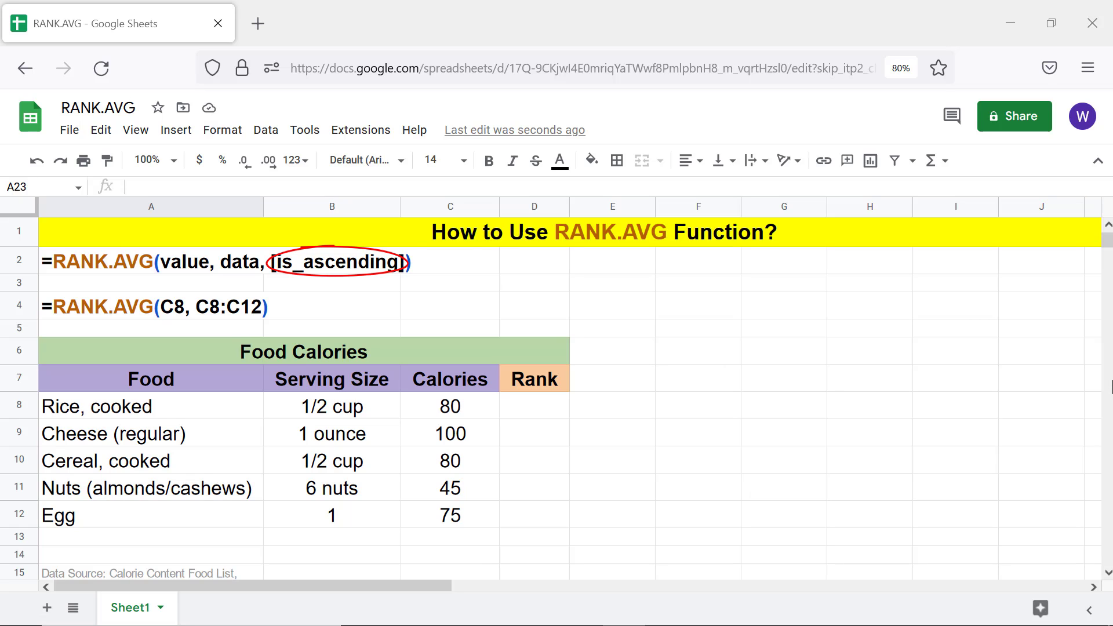
- Enter =RANK.AVG(C6,C6:C10) in D6 to rank rice's calories, declining the suggested autofill
text(, 1)
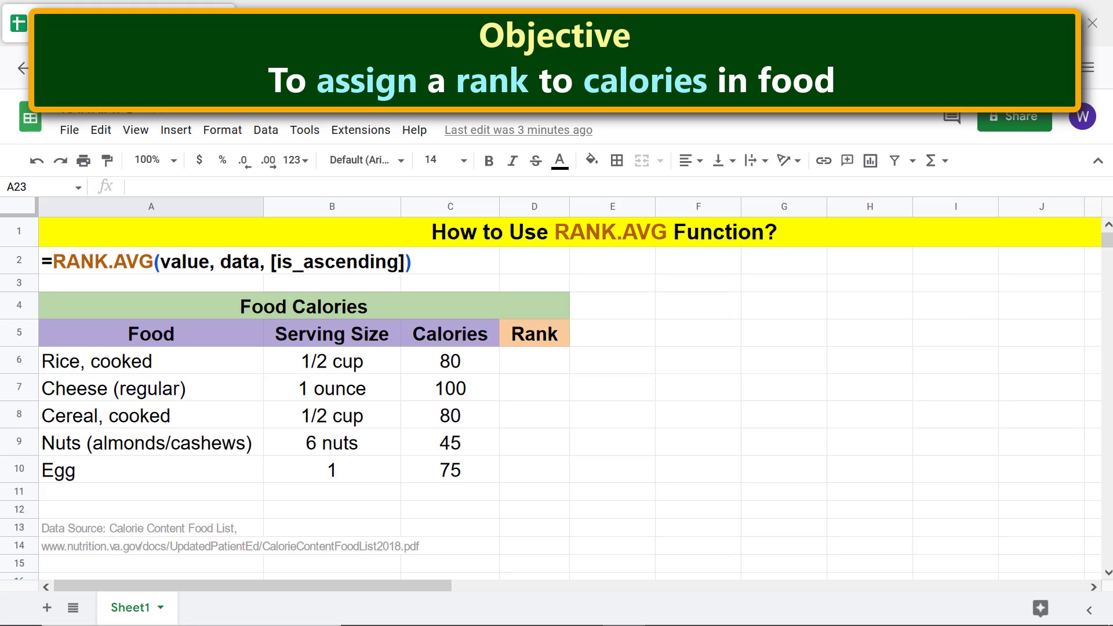
click(535, 361)
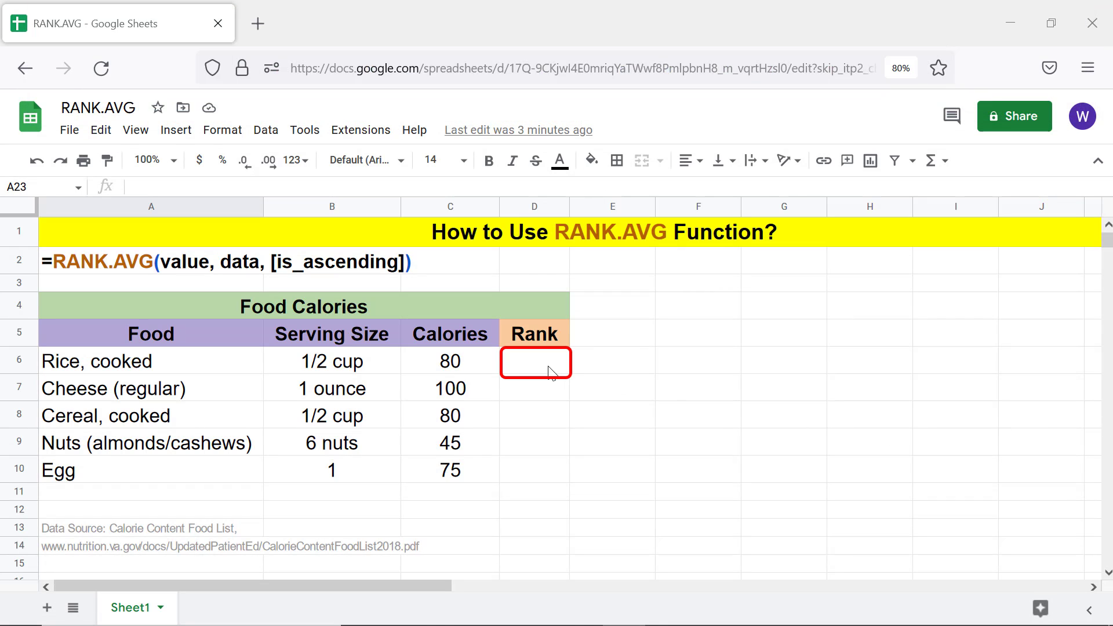
click(533, 361)
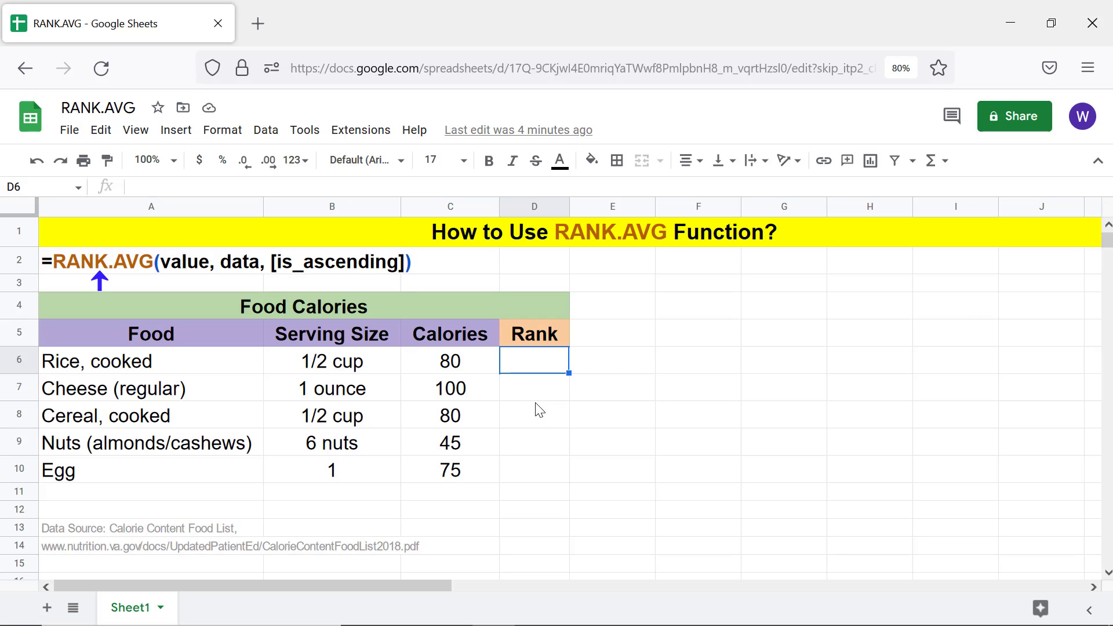
text(=)
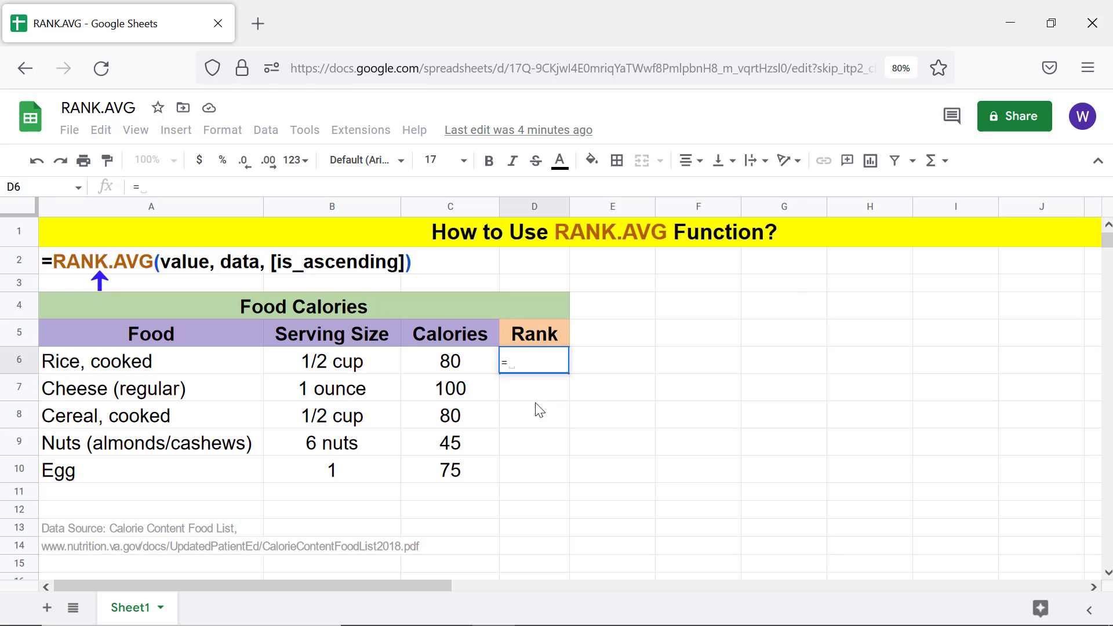
text(ran)
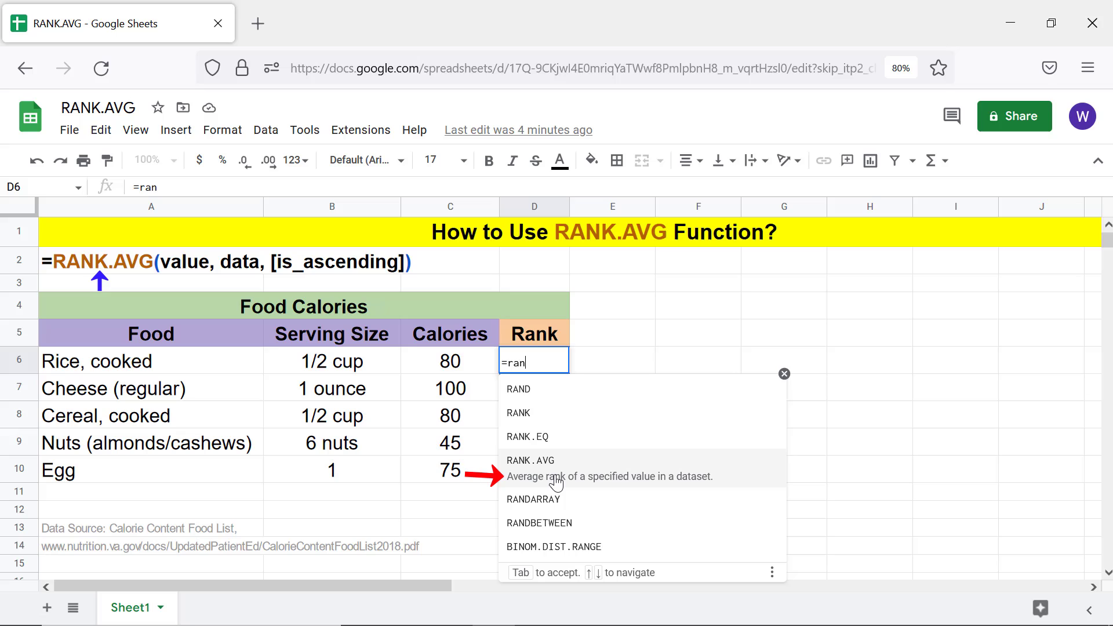
click(529, 460)
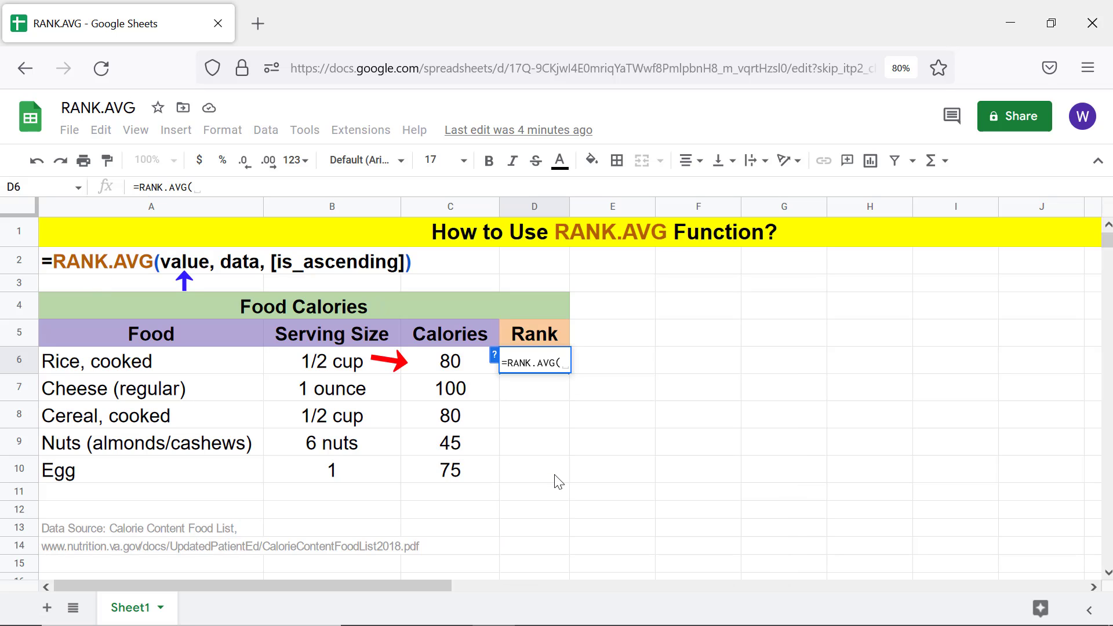
click(448, 361)
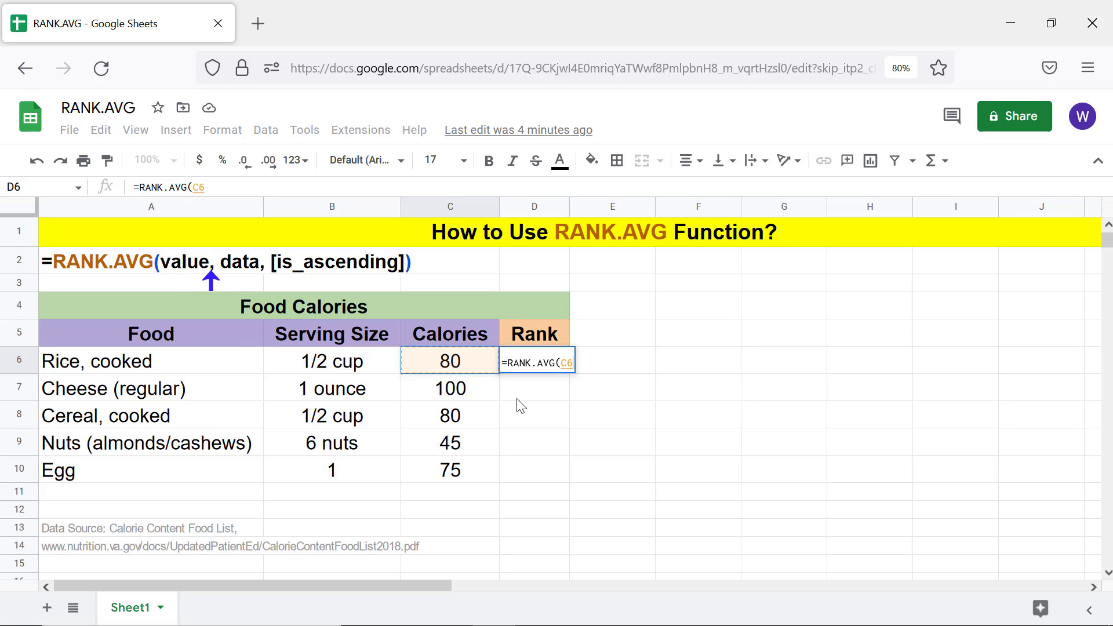
text(,)
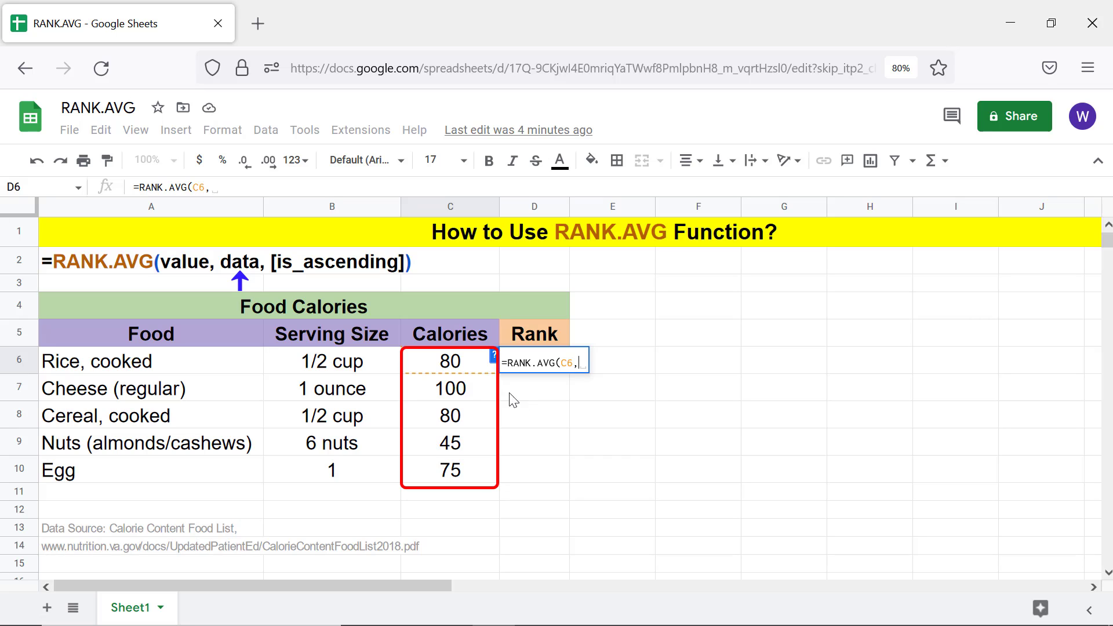
click(449, 362)
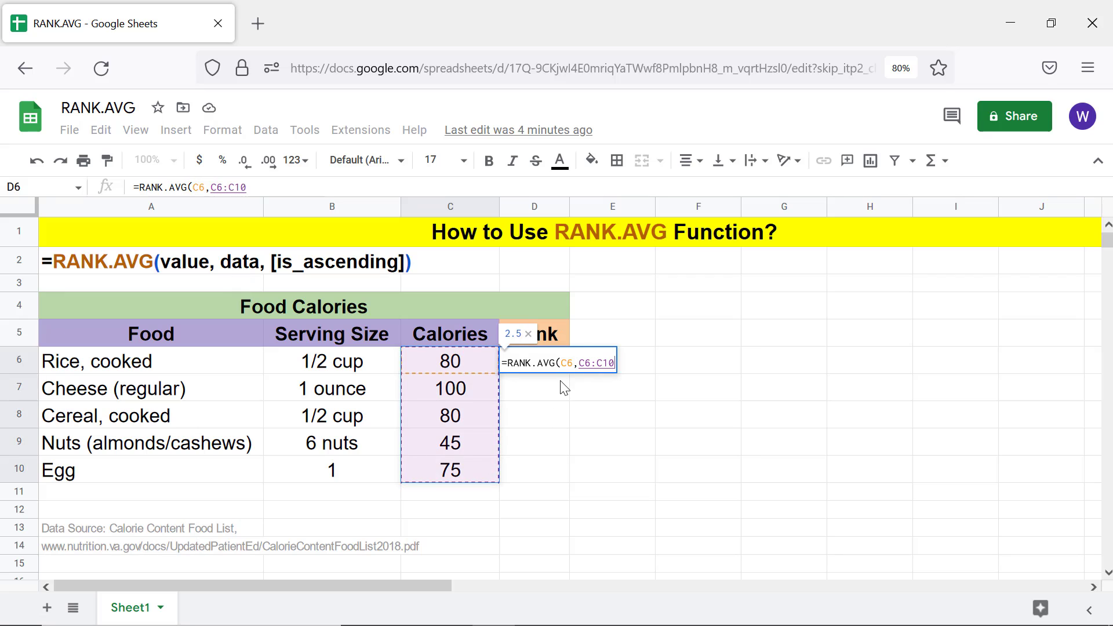
key(Return)
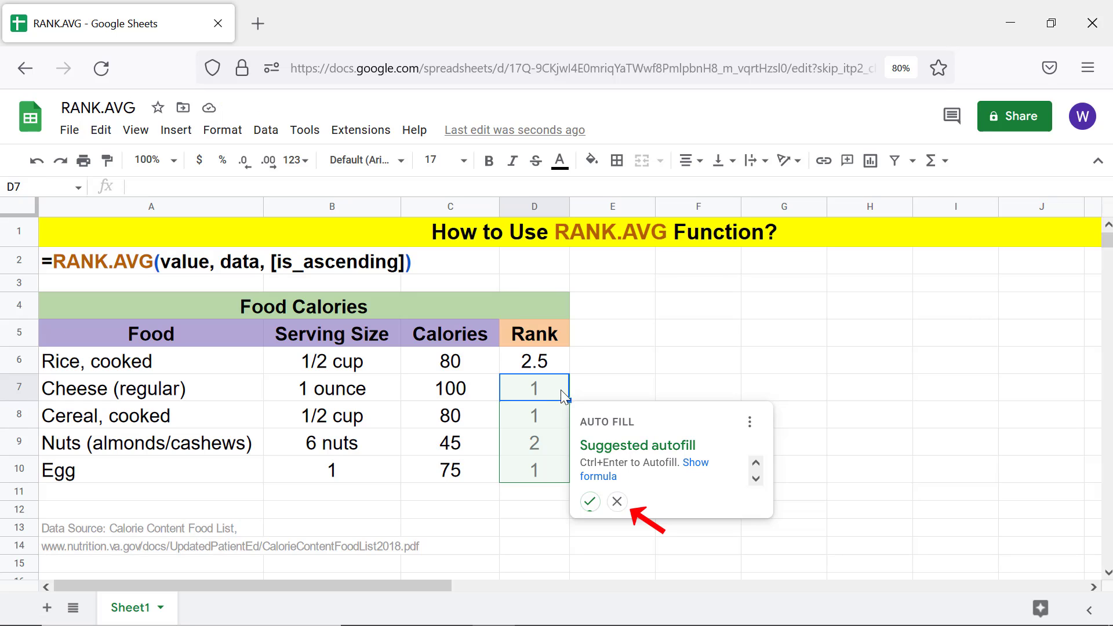
click(616, 502)
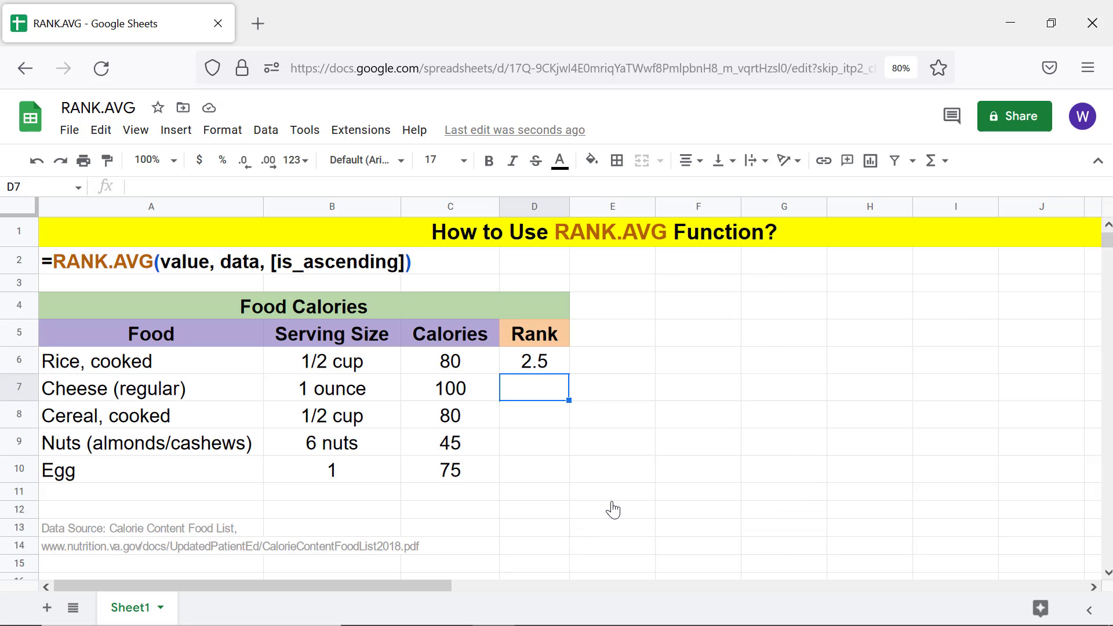
mouse_move(613, 507)
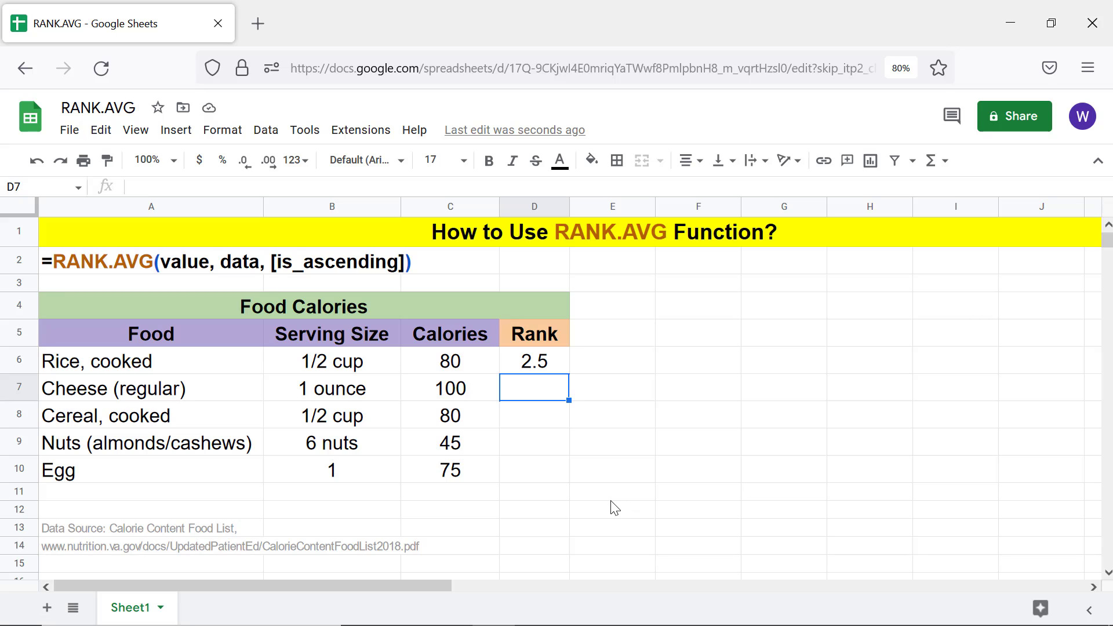
mouse_move(556, 367)
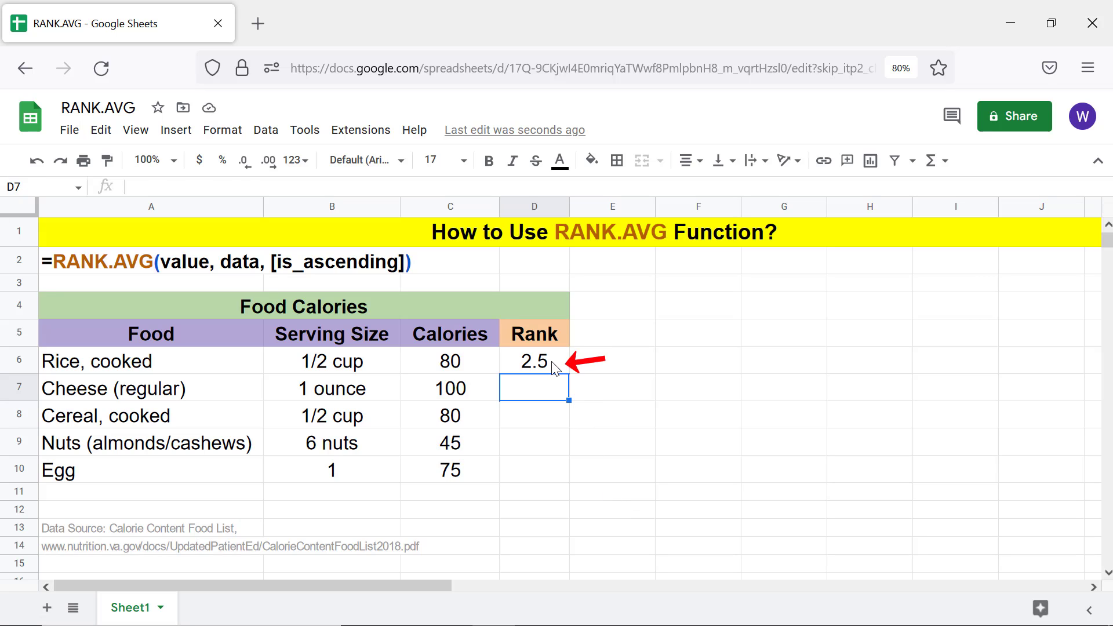
- Convert the calories range in D6's formula to absolute $C$6:$C$10 with F4
click(534, 360)
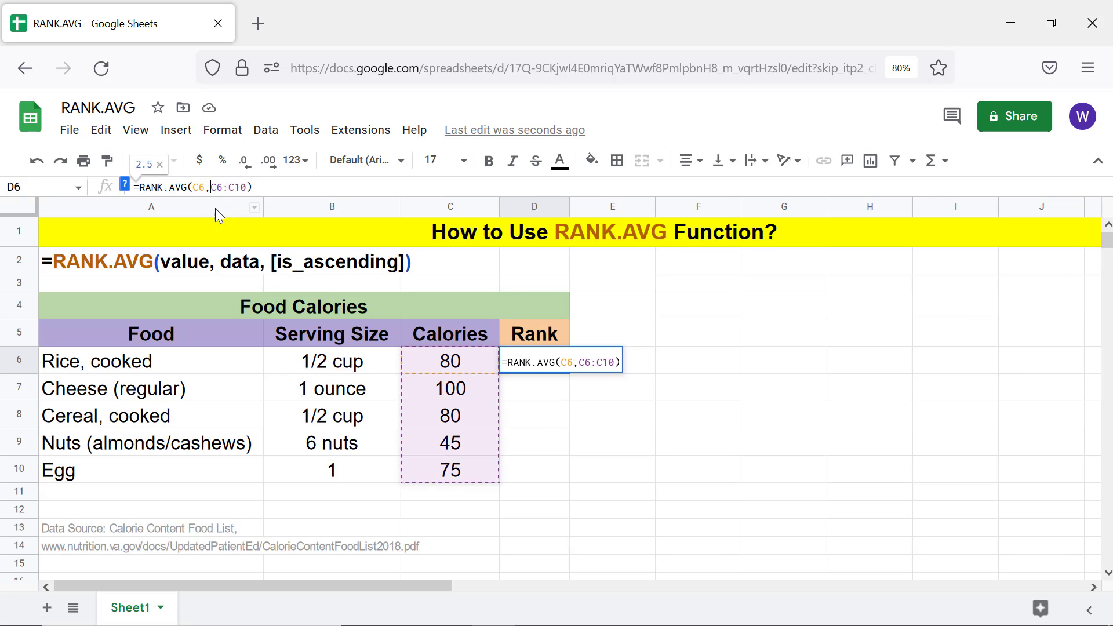
mouse_move(222, 230)
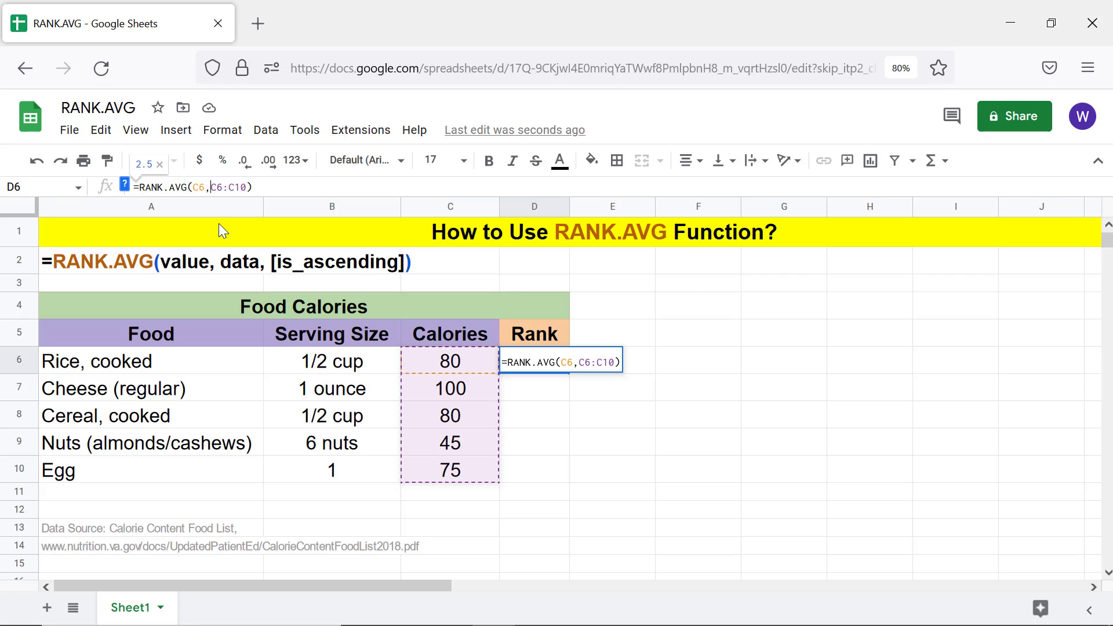
key(f4)
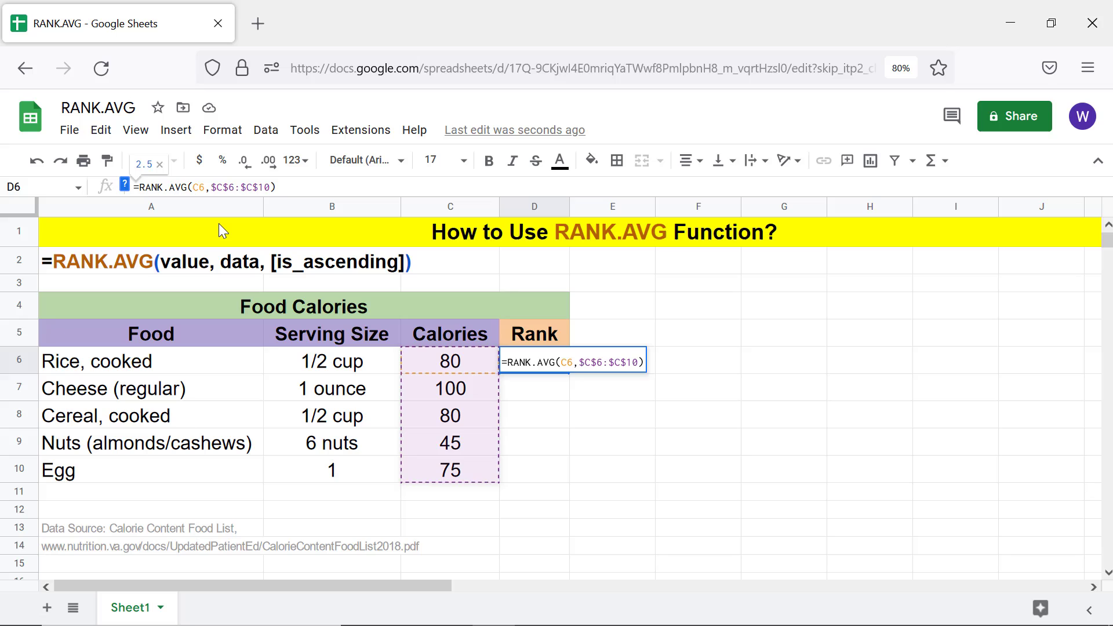
key(Return)
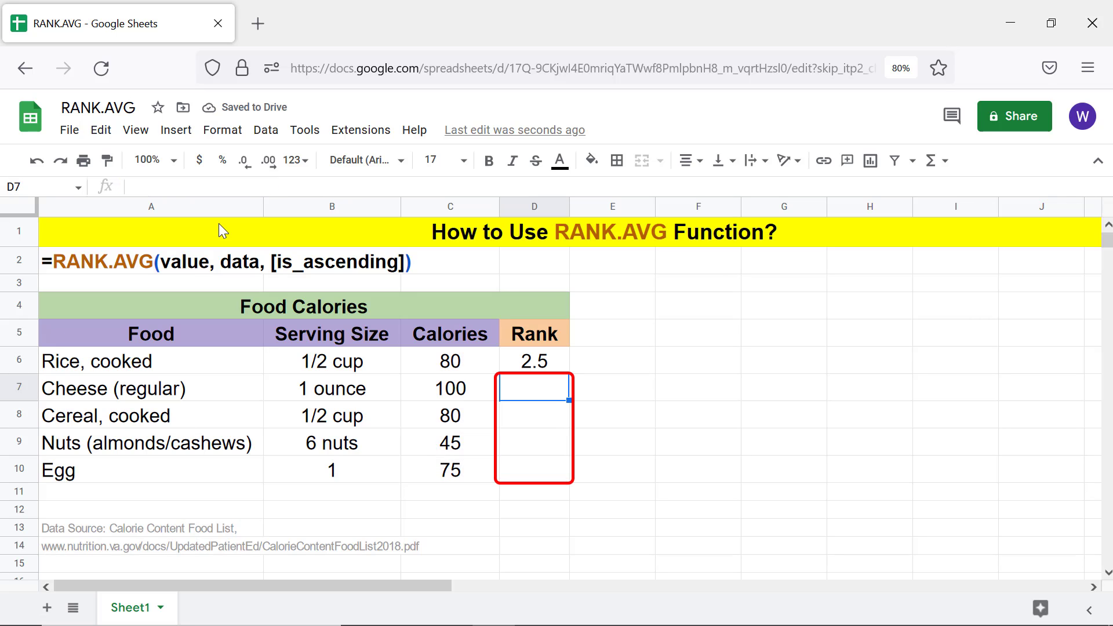
mouse_move(501, 363)
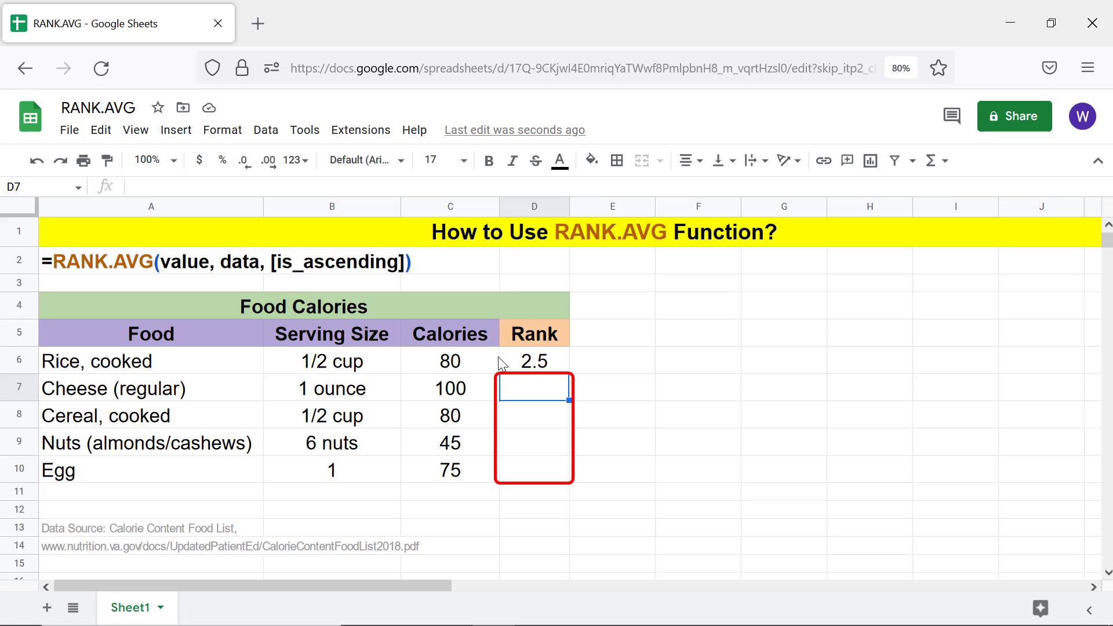
- Copy D6's rank formula down through D10, undoing a misstep along the way
click(533, 361)
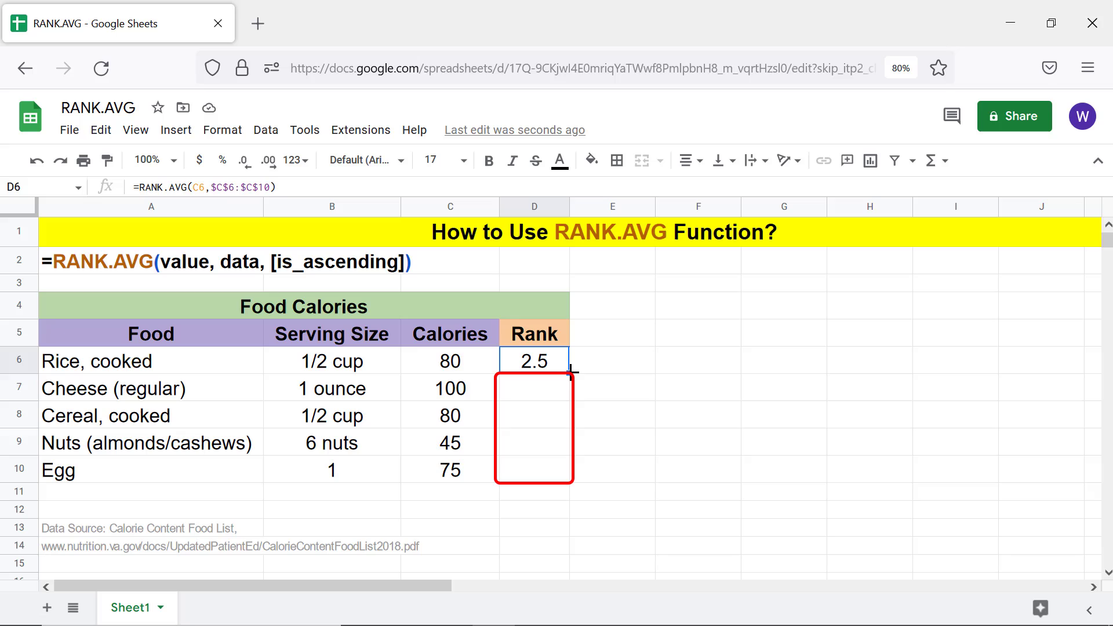
mouse_move(559, 469)
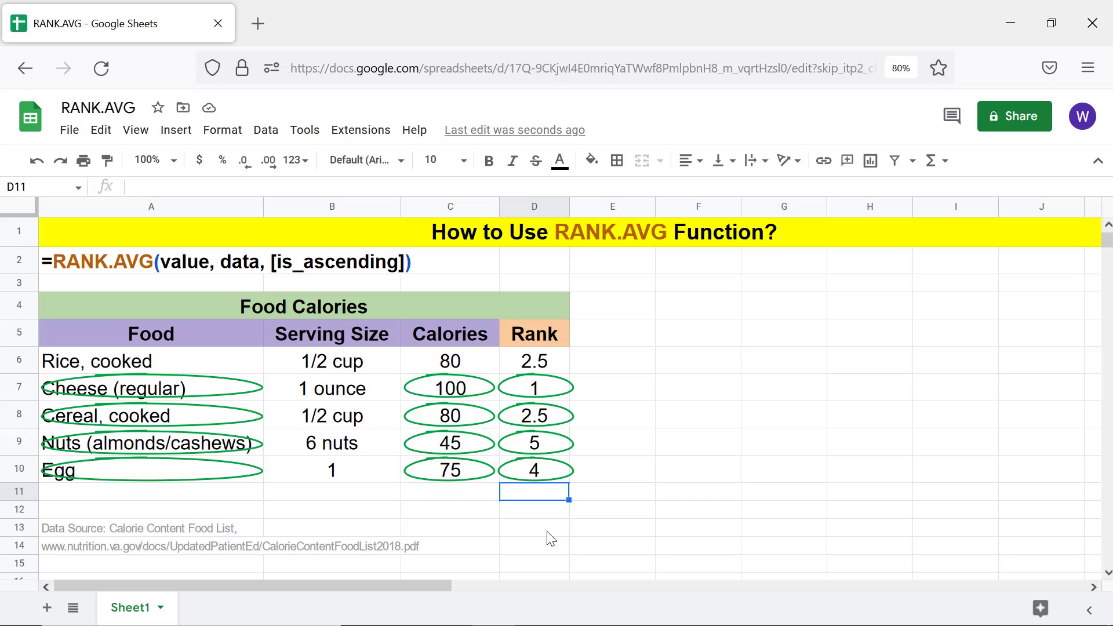
key(ctrl+z)
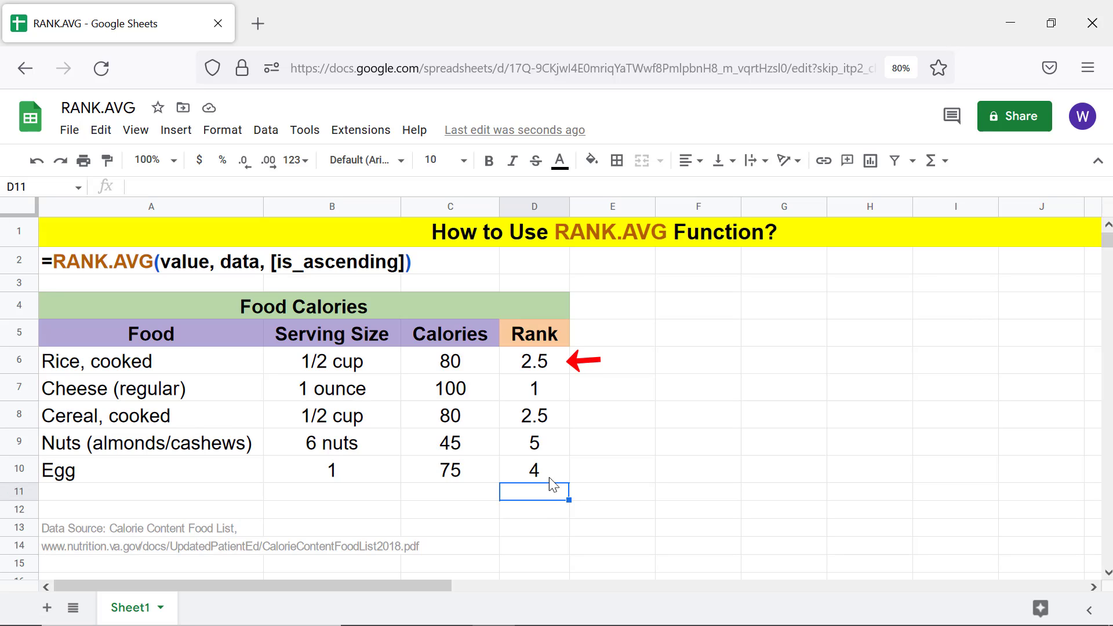
- Add the ascending argument 1 so D6 reads =RANK.AVG(C6,$C$6:$C$10,1), giving rice rank 3.5
click(533, 361)
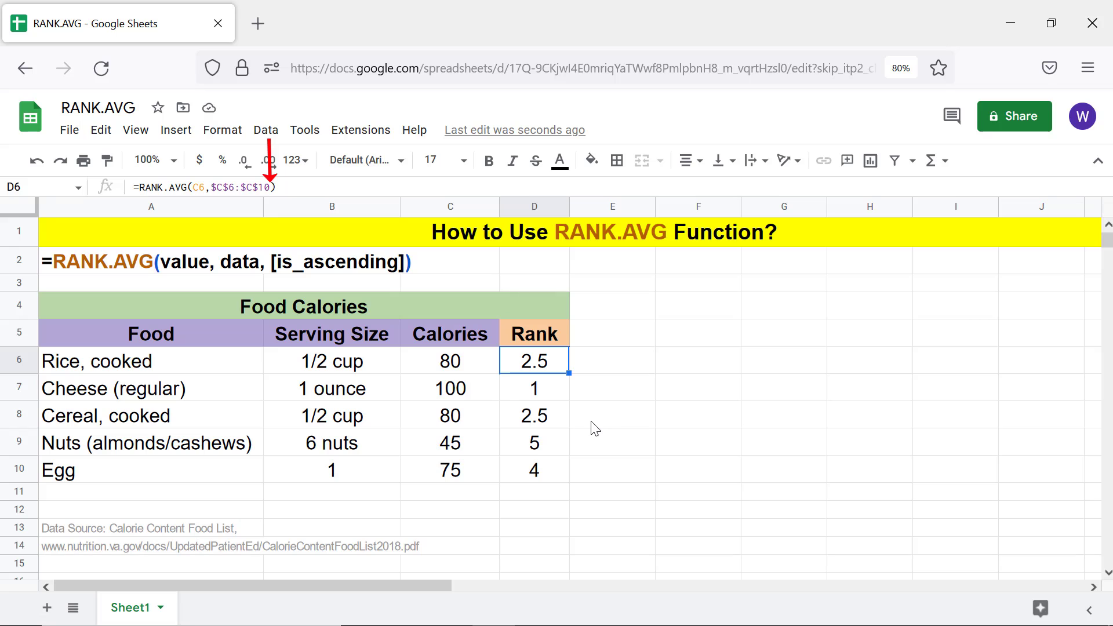
mouse_move(314, 244)
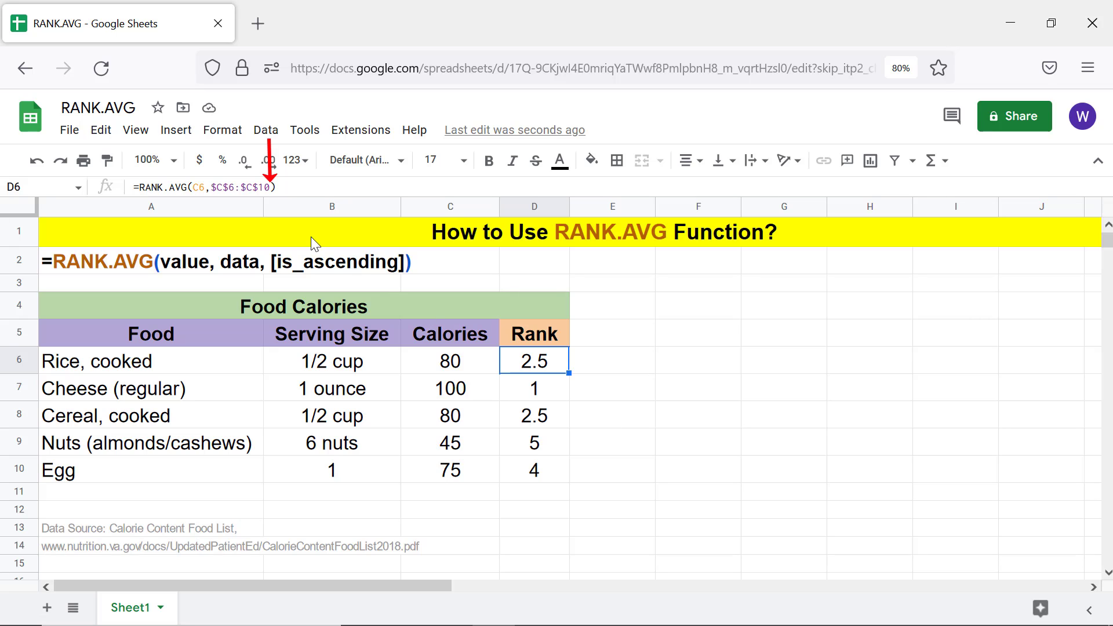
double_click(533, 361)
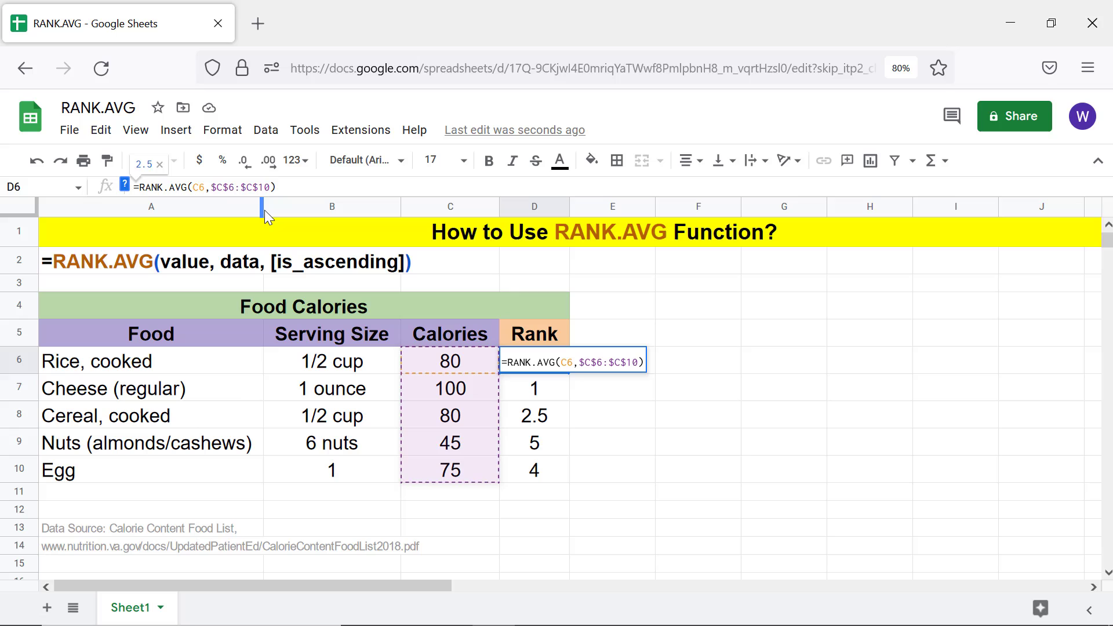
text(,)
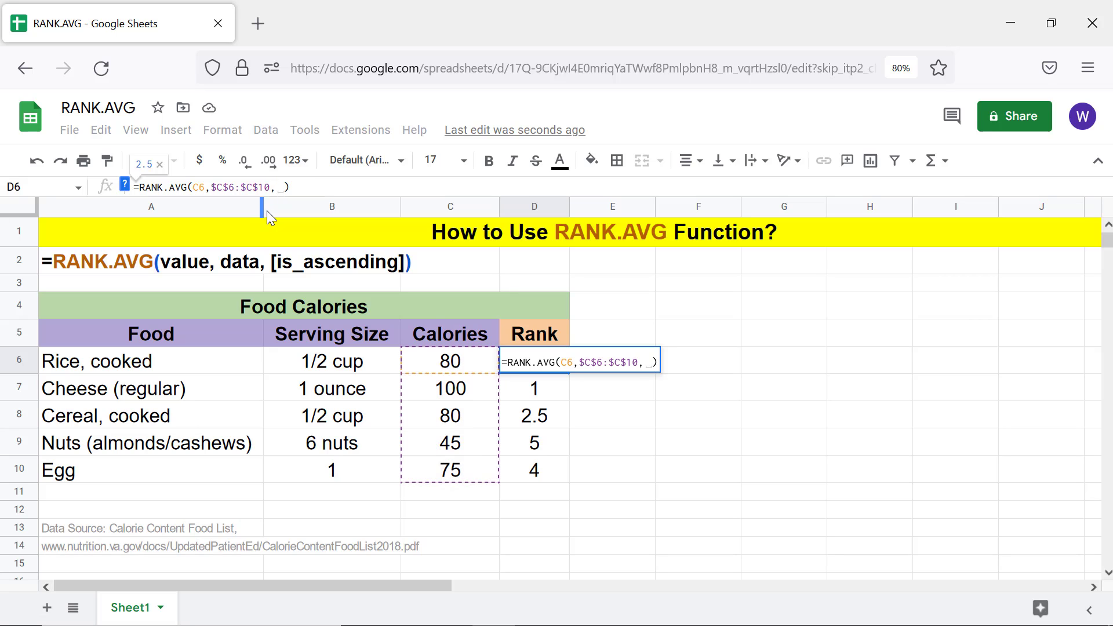
text(1)
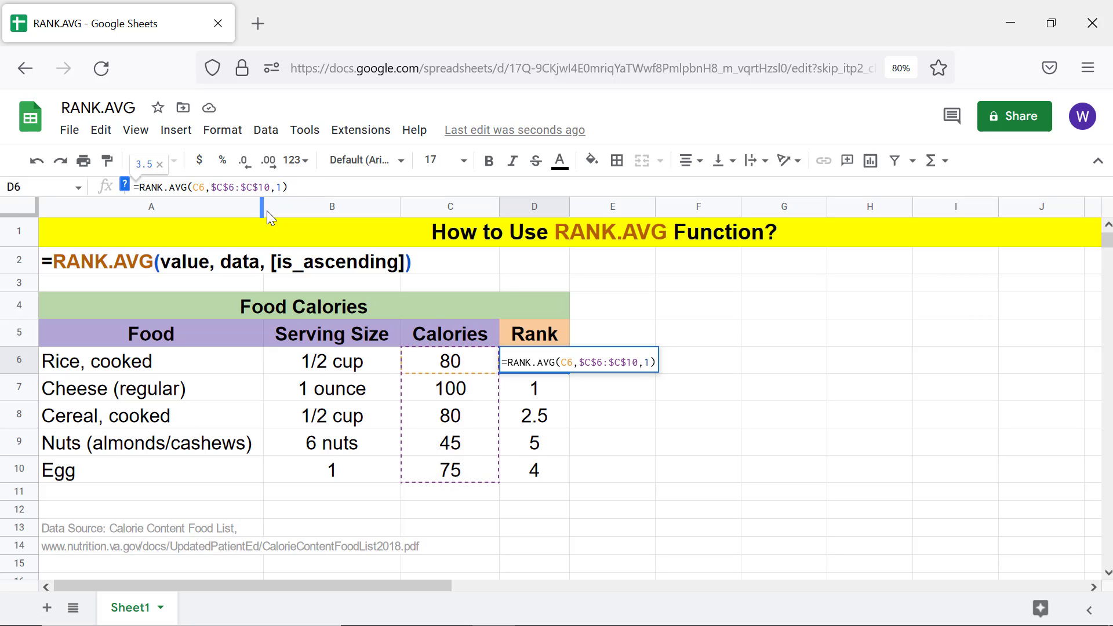
key(Return)
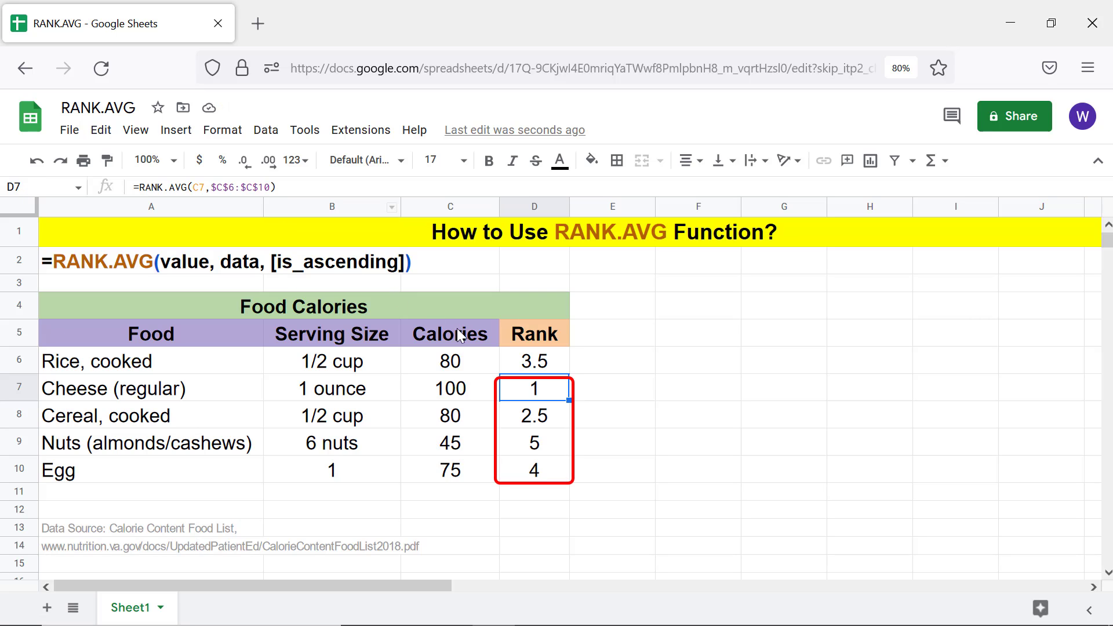
click(533, 360)
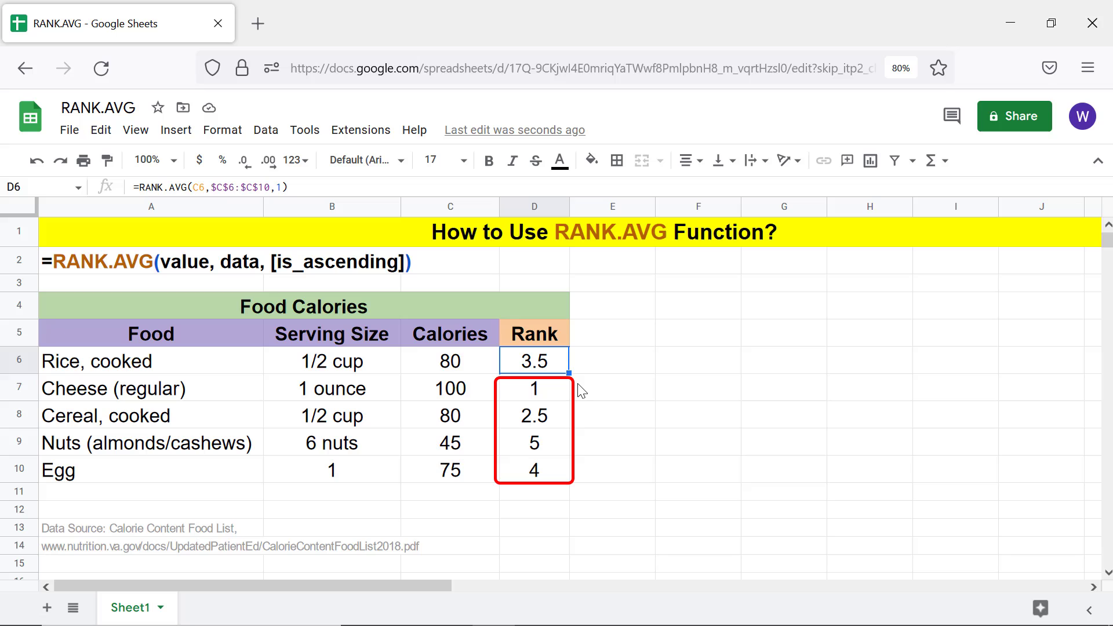
mouse_move(574, 442)
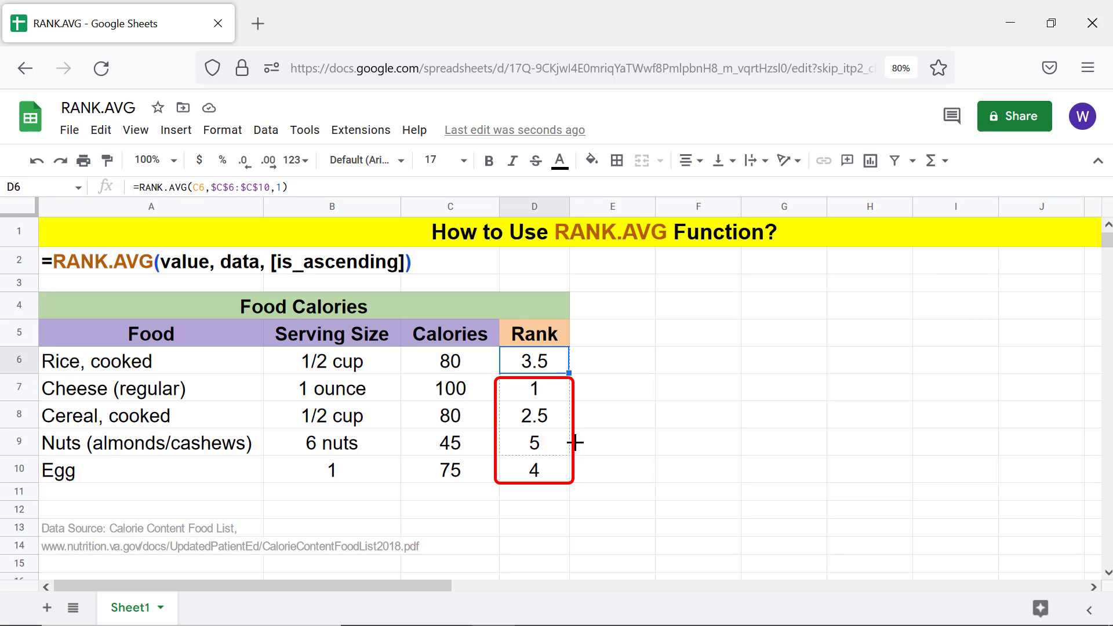